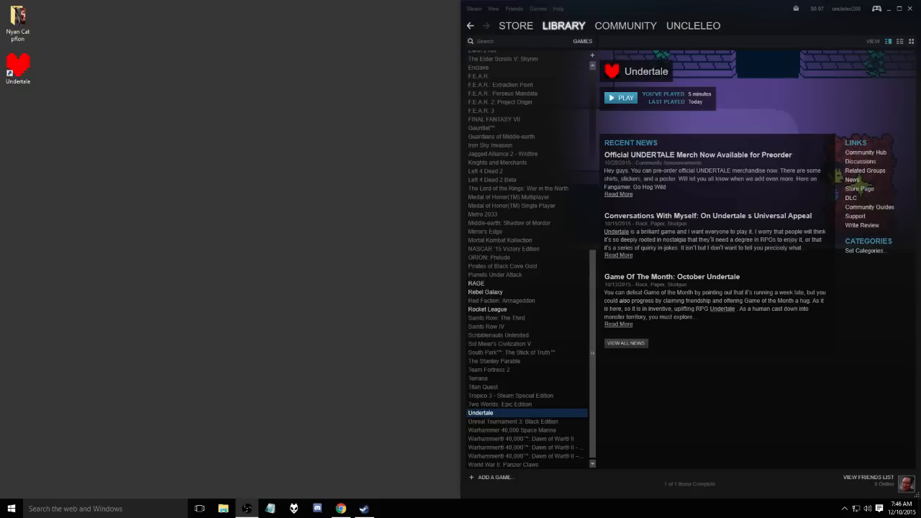
pyautogui.moveTo(511, 317)
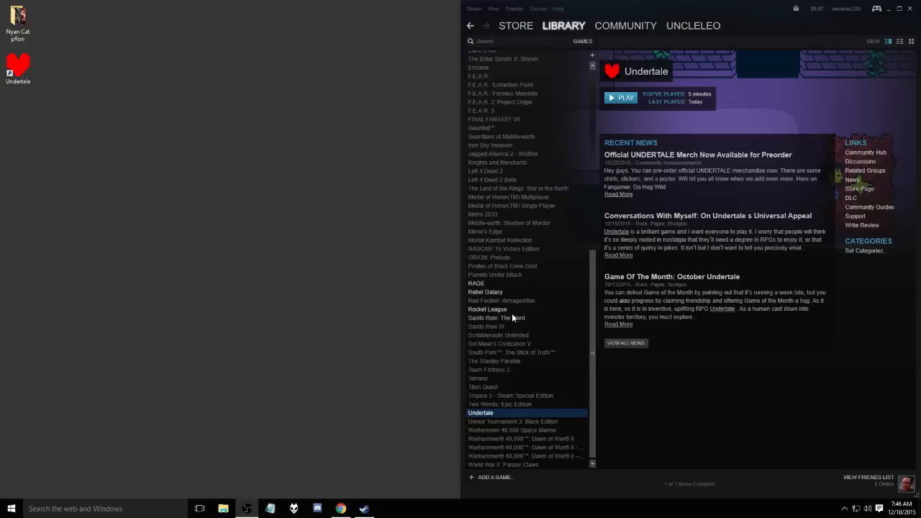
pyautogui.moveTo(431, 271)
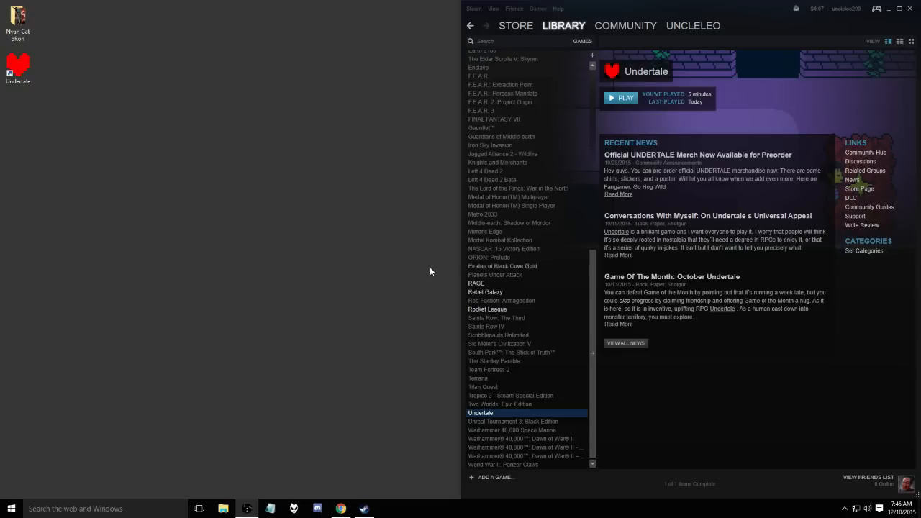
pyautogui.moveTo(664, 205)
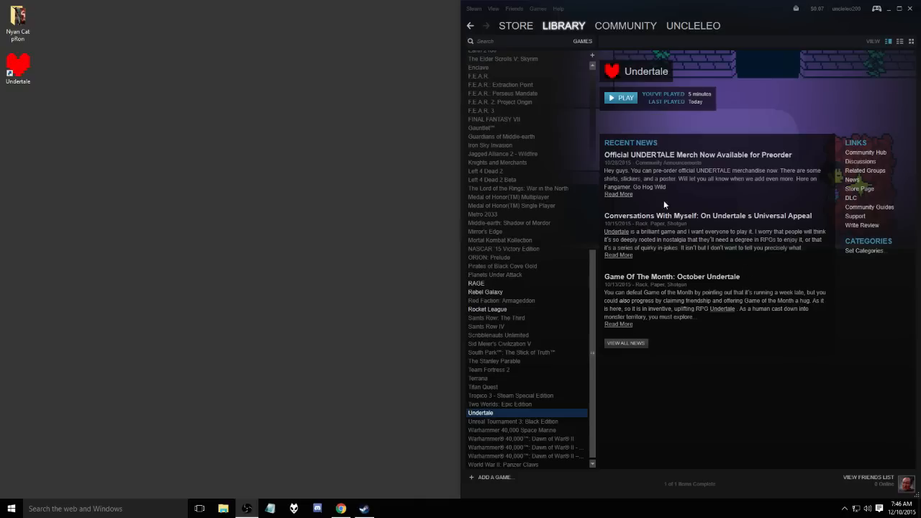
pyautogui.moveTo(662, 129)
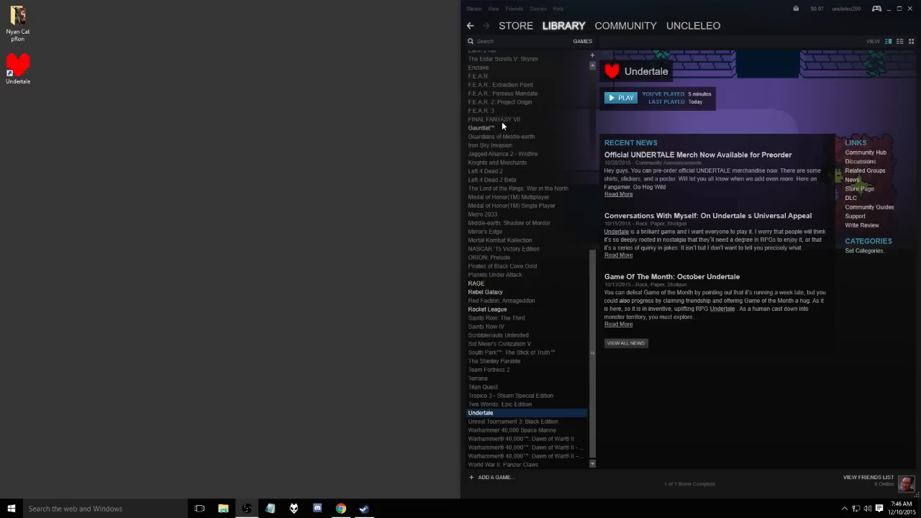
# Launch Undertale from the Steam library, dismissing the 'Failed to start game' error and launching again.
pyautogui.click(623, 97)
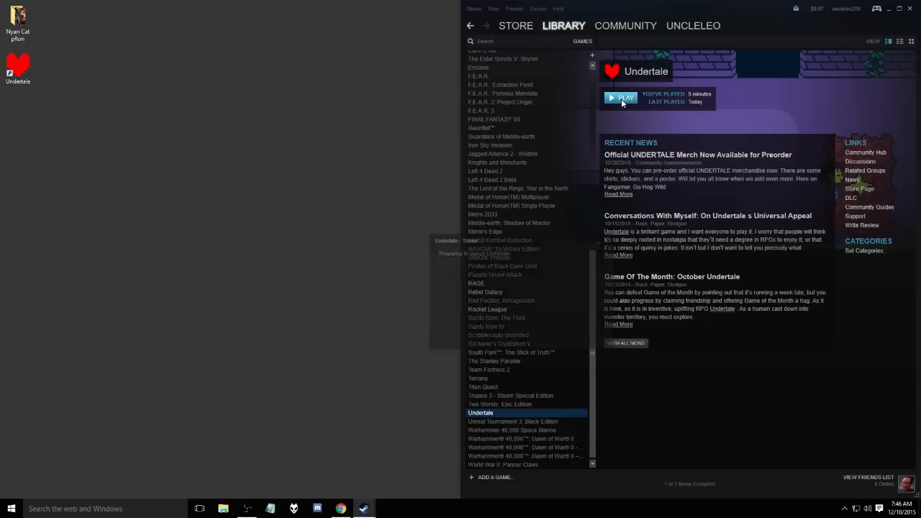
pyautogui.click(623, 97)
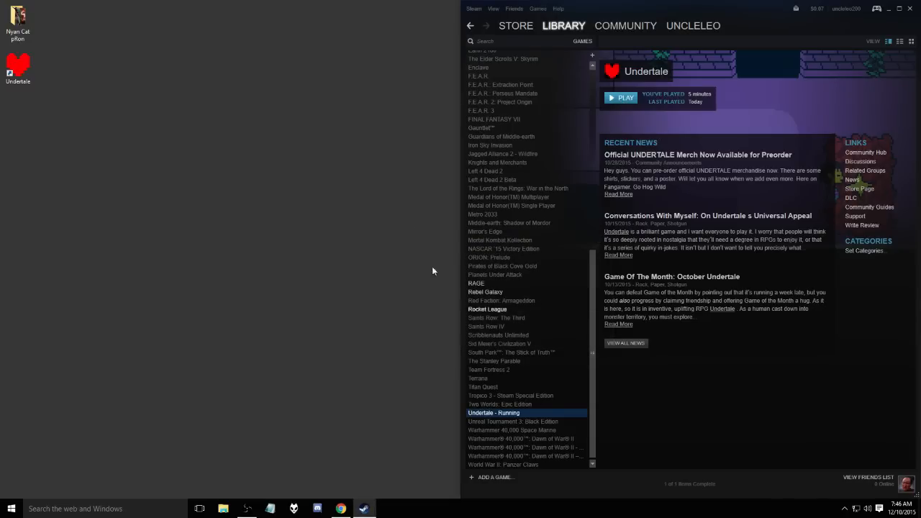
pyautogui.click(618, 97)
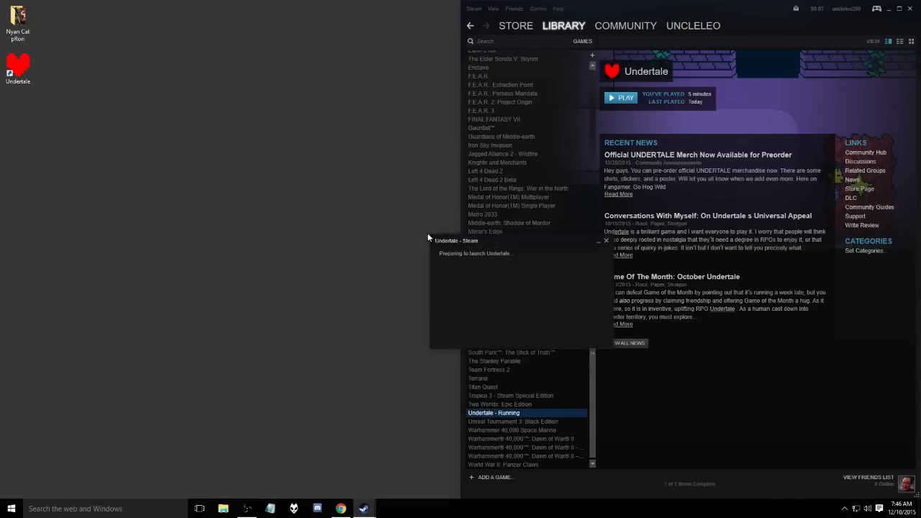
pyautogui.moveTo(353, 252)
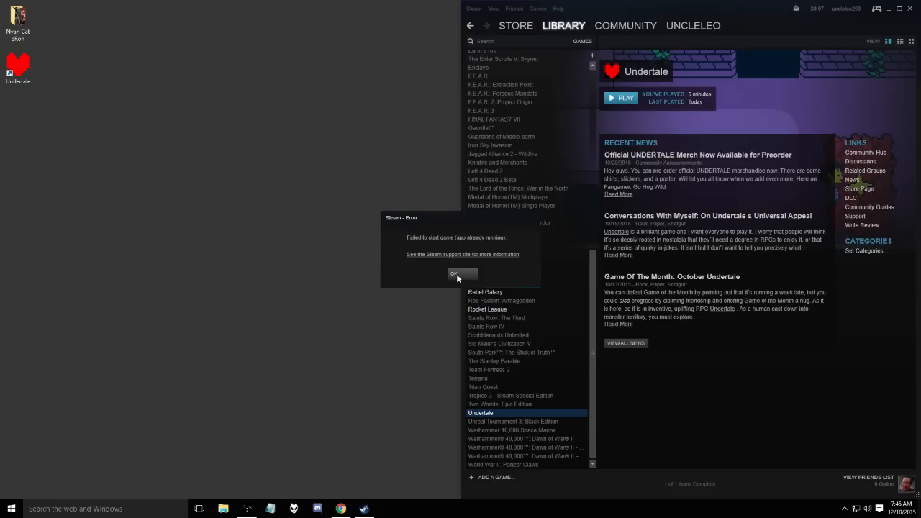
pyautogui.click(454, 273)
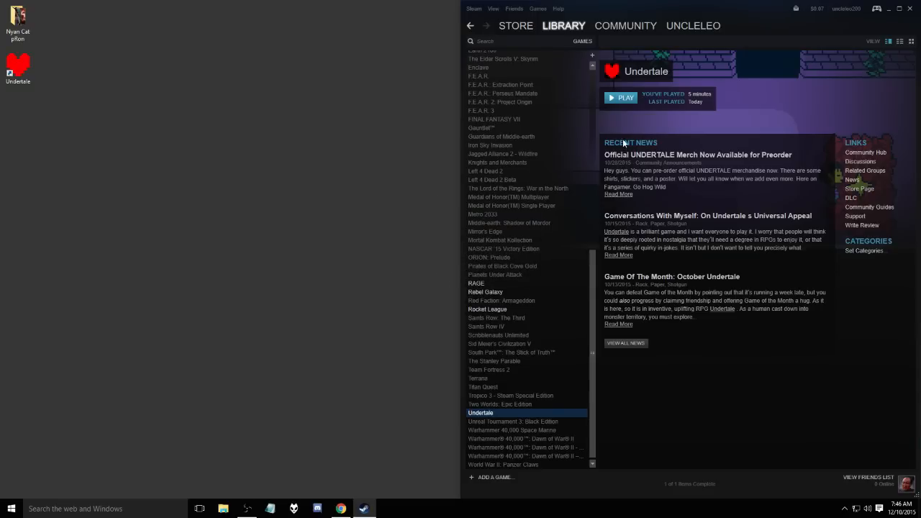
pyautogui.moveTo(620, 115)
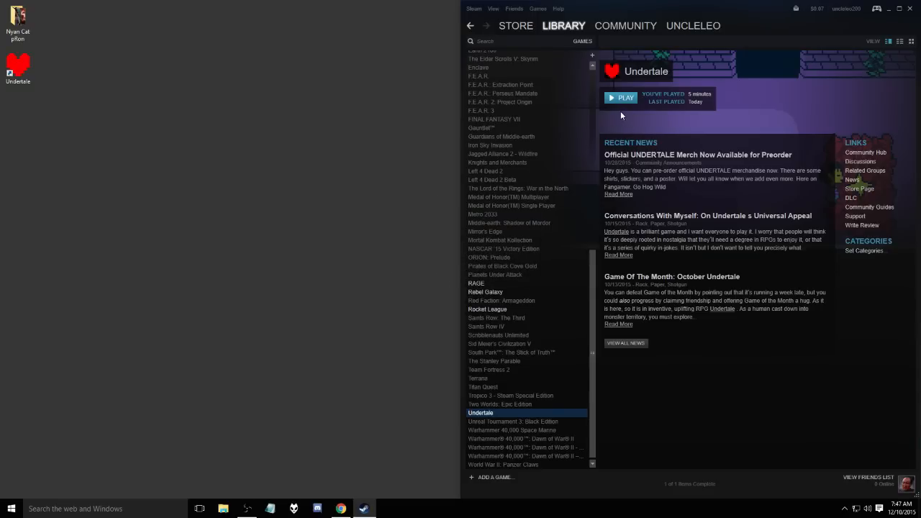
pyautogui.click(620, 97)
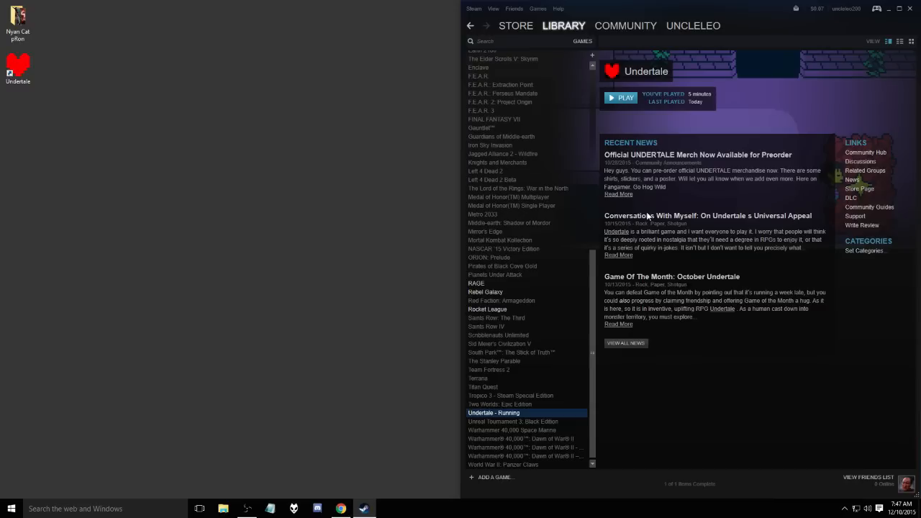
pyautogui.moveTo(357, 206)
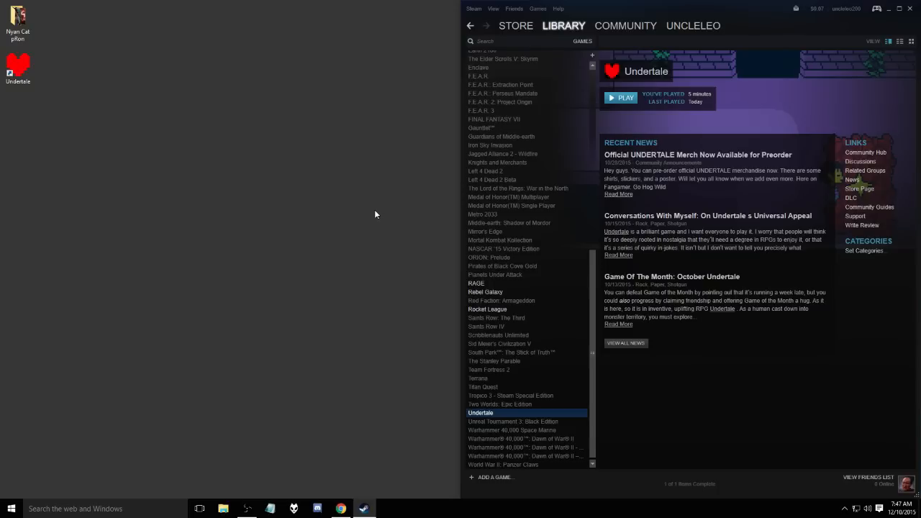
pyautogui.moveTo(318, 262)
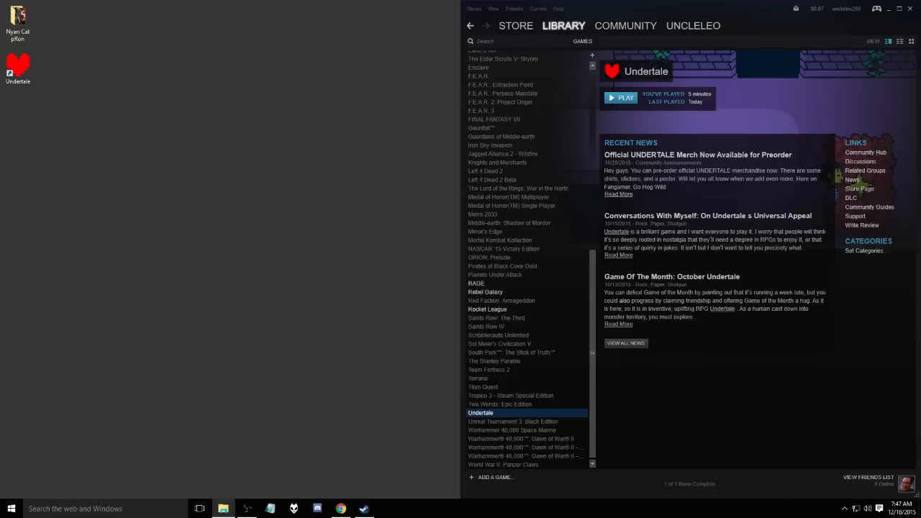
# Browse Program Files (x86) > Steam > SteamApps > common and enter the Undertale install folder.
pyautogui.click(224, 509)
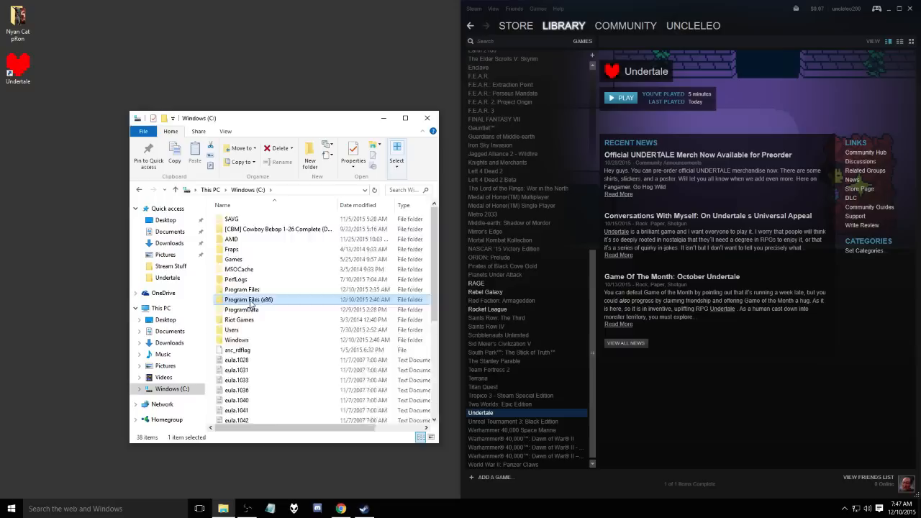
pyautogui.doubleClick(248, 300)
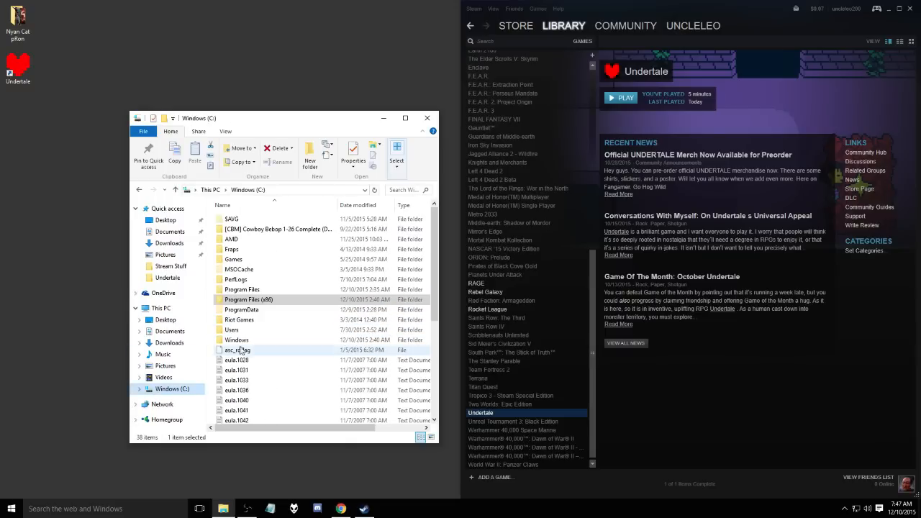
pyautogui.doubleClick(249, 299)
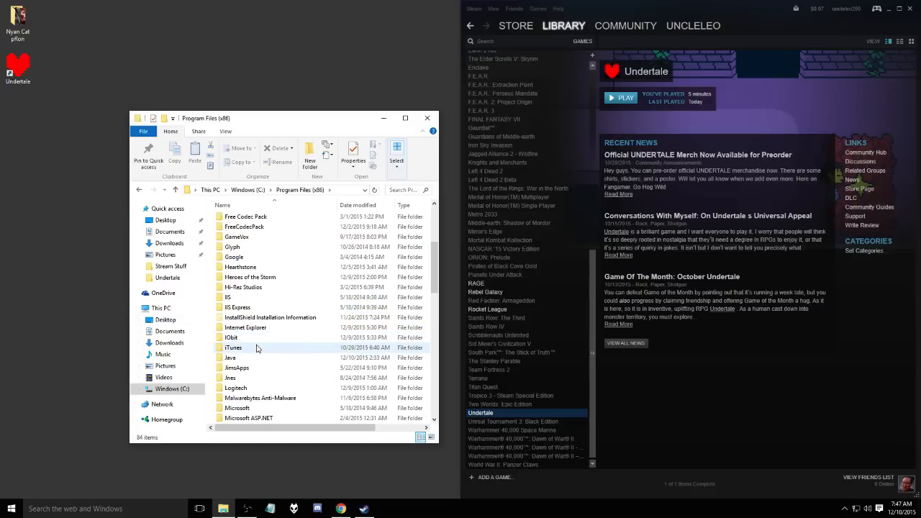
pyautogui.scroll(-3)
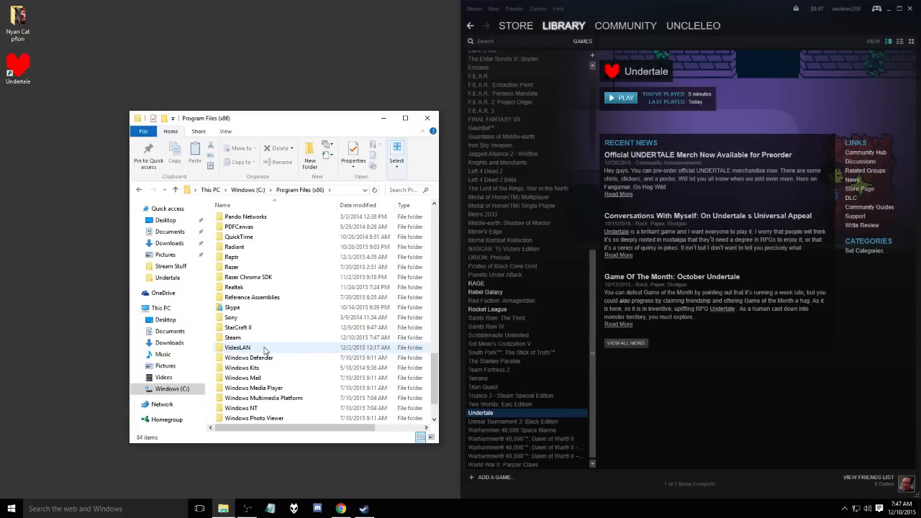
pyautogui.doubleClick(232, 338)
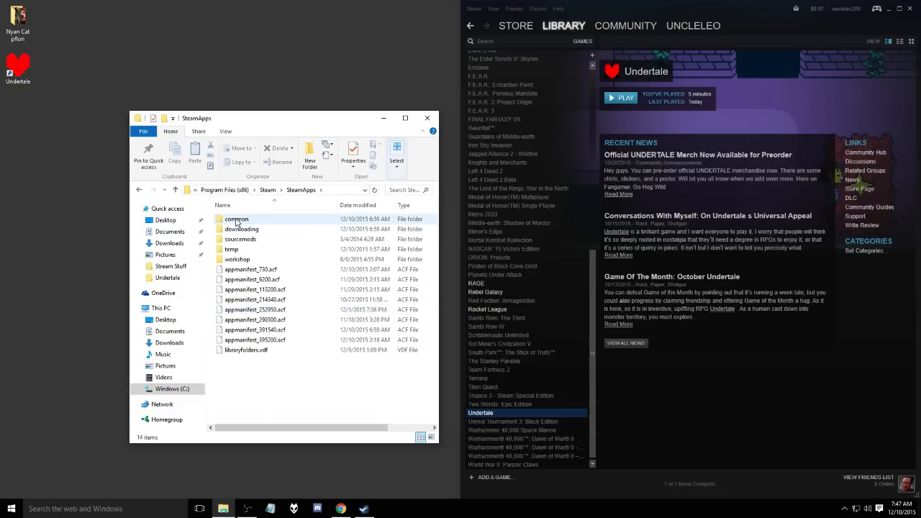
pyautogui.doubleClick(237, 219)
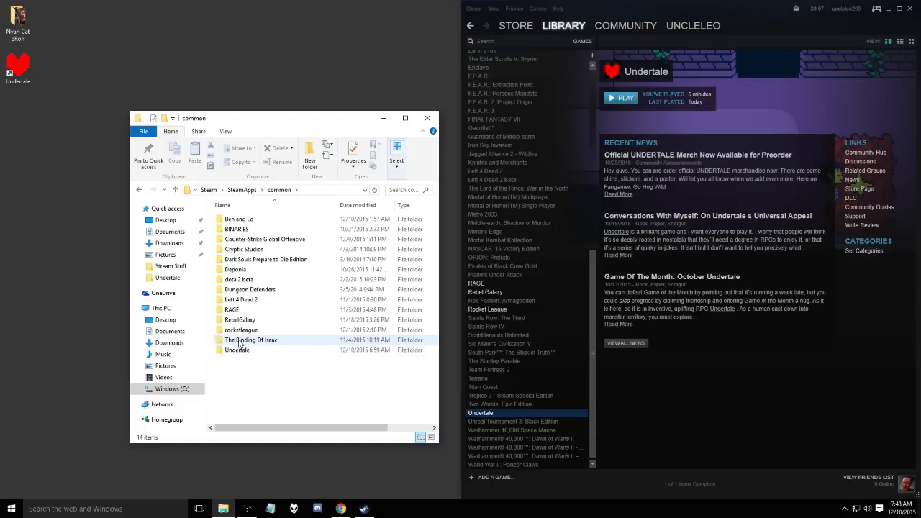
pyautogui.moveTo(237, 350)
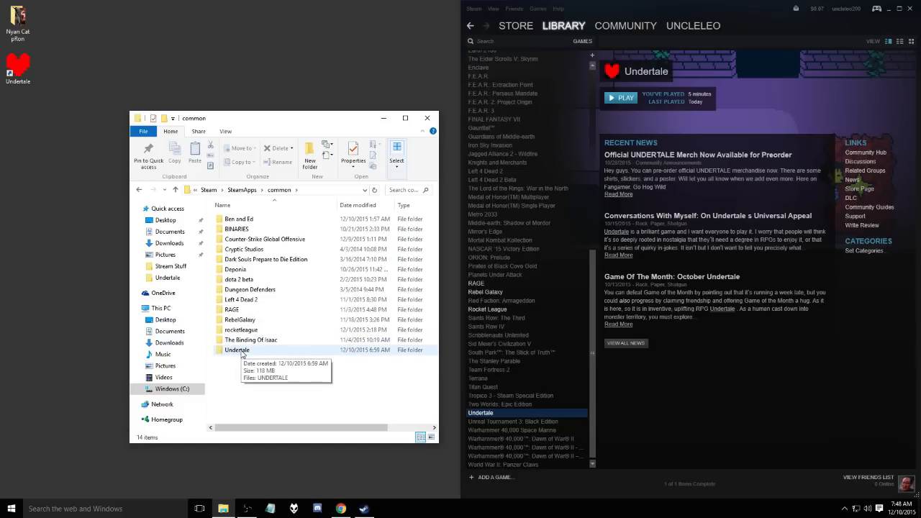
pyautogui.doubleClick(237, 350)
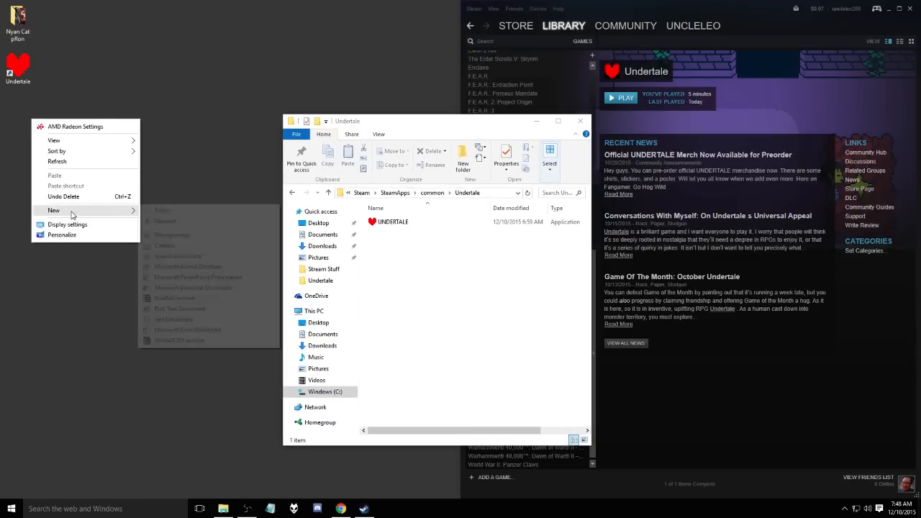
# Create a new Undertale folder on the desktop and bring up the UNDERTALE application's context menu.
pyautogui.click(163, 210)
pyautogui.write('Undertale')
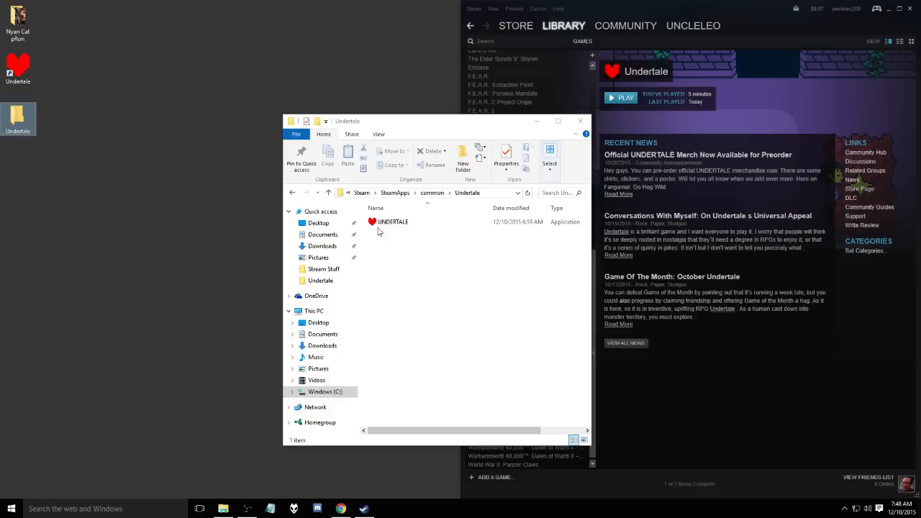
pyautogui.rightClick(392, 222)
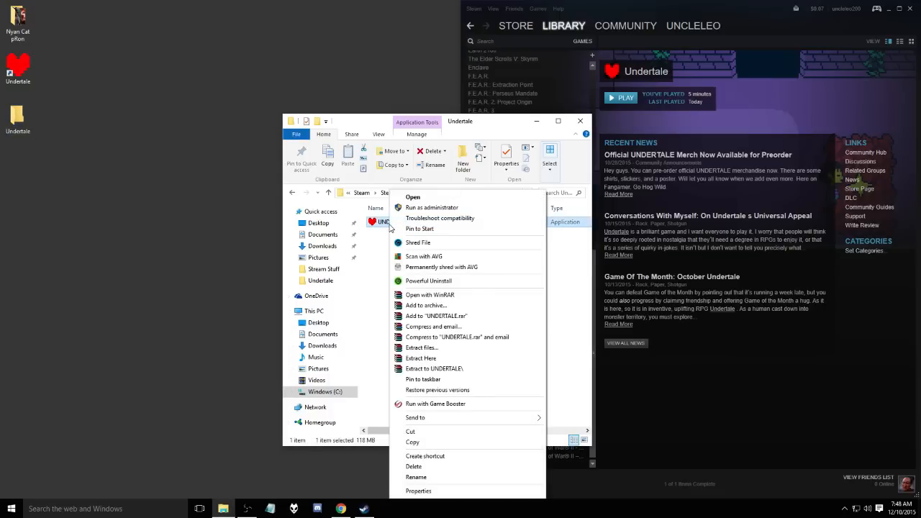
pyautogui.moveTo(430, 294)
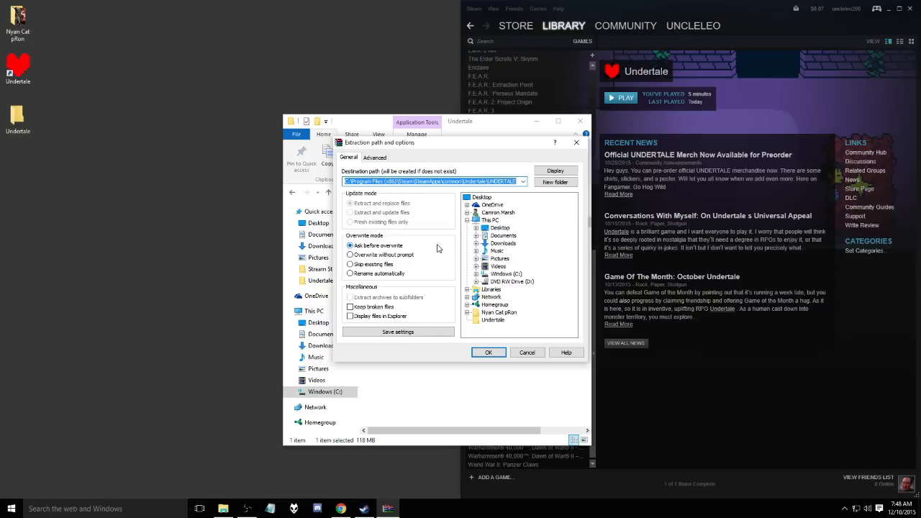
# Extract the game into the desktop Undertale folder and close the Steam game folder window.
pyautogui.click(492, 320)
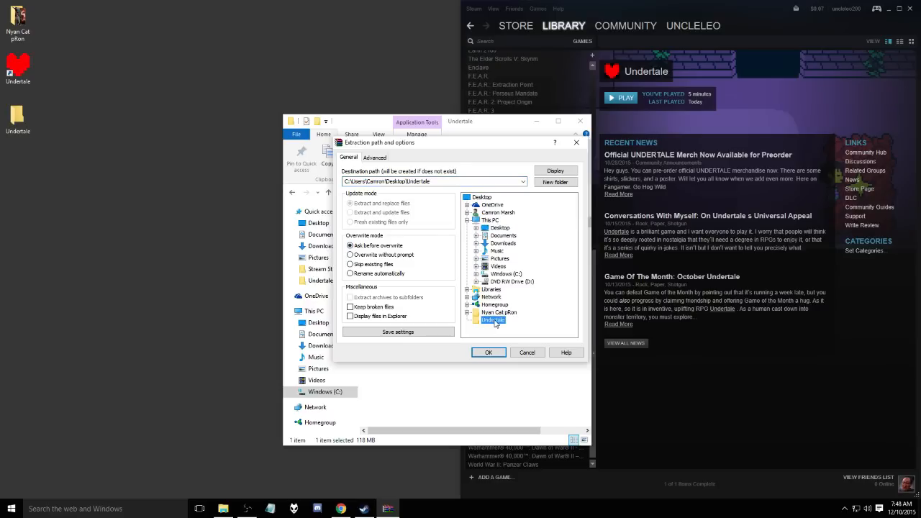
pyautogui.click(489, 351)
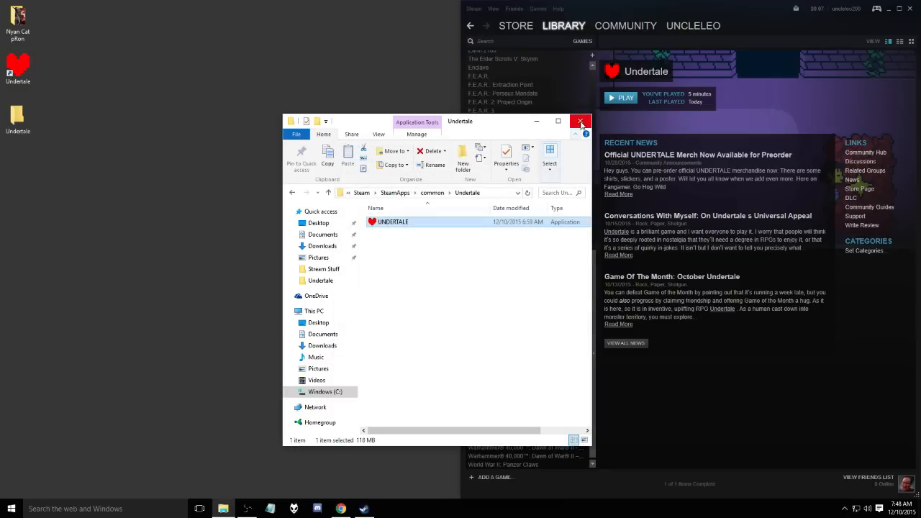
pyautogui.click(580, 121)
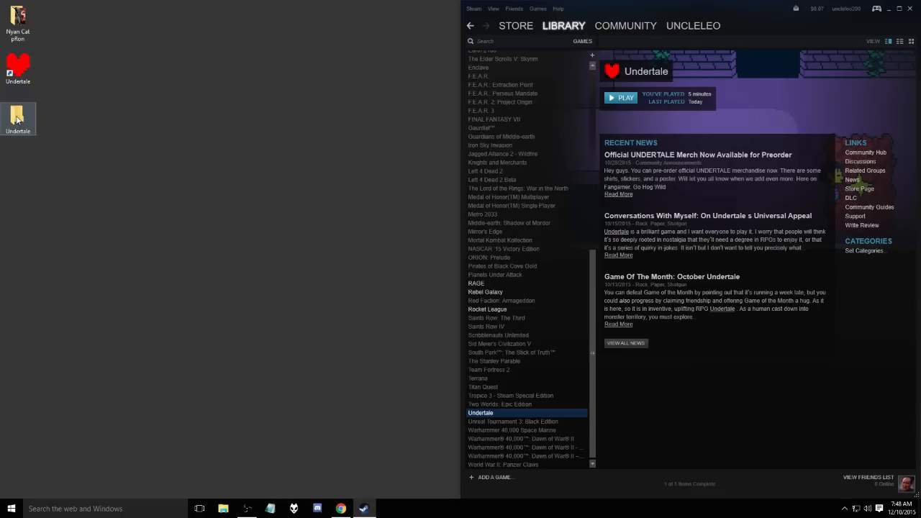
# Delete steam_api.dll from the extracted Undertale folder on the desktop.
pyautogui.doubleClick(18, 119)
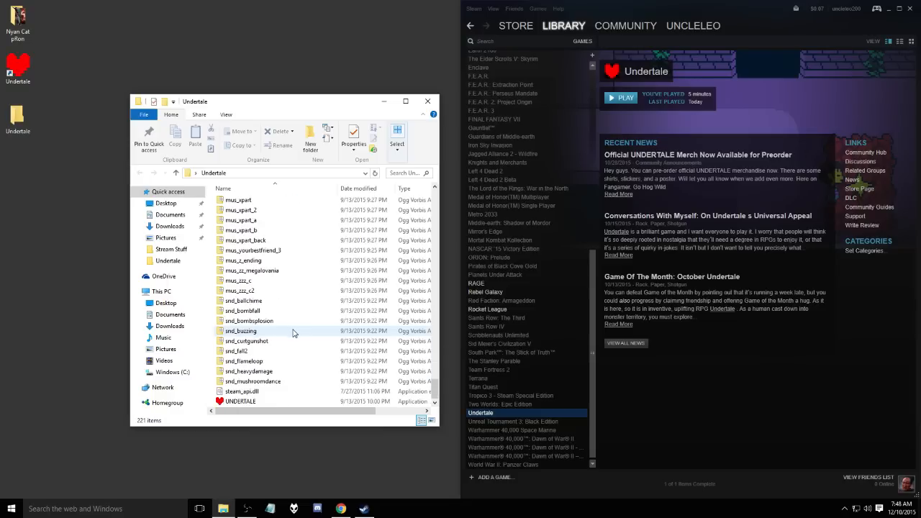
pyautogui.rightClick(242, 392)
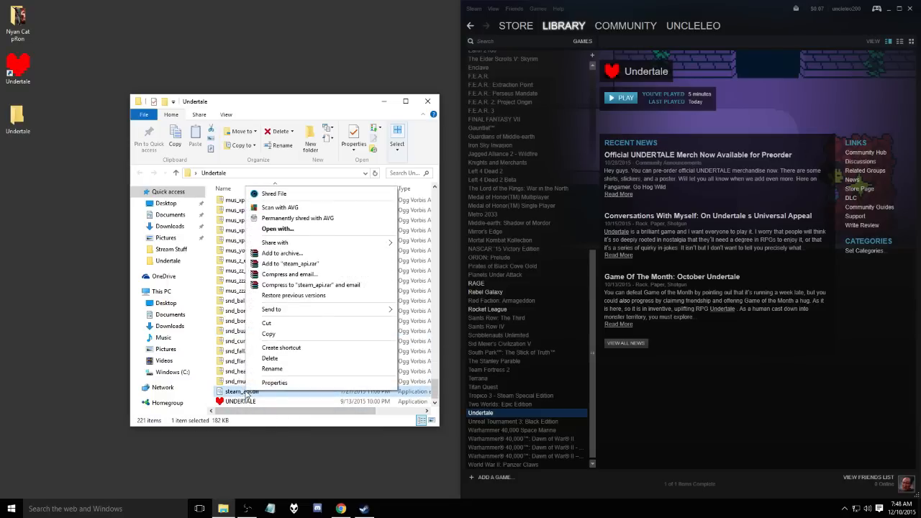
pyautogui.moveTo(272, 359)
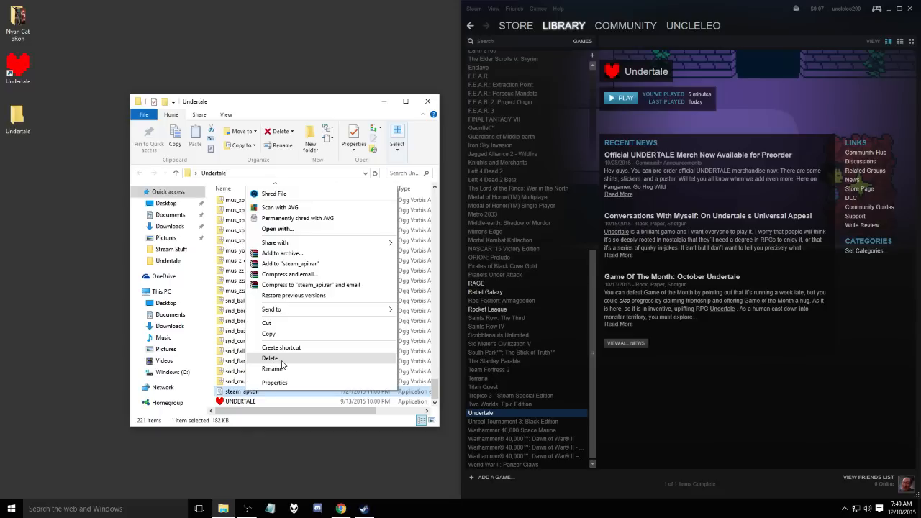
pyautogui.click(269, 358)
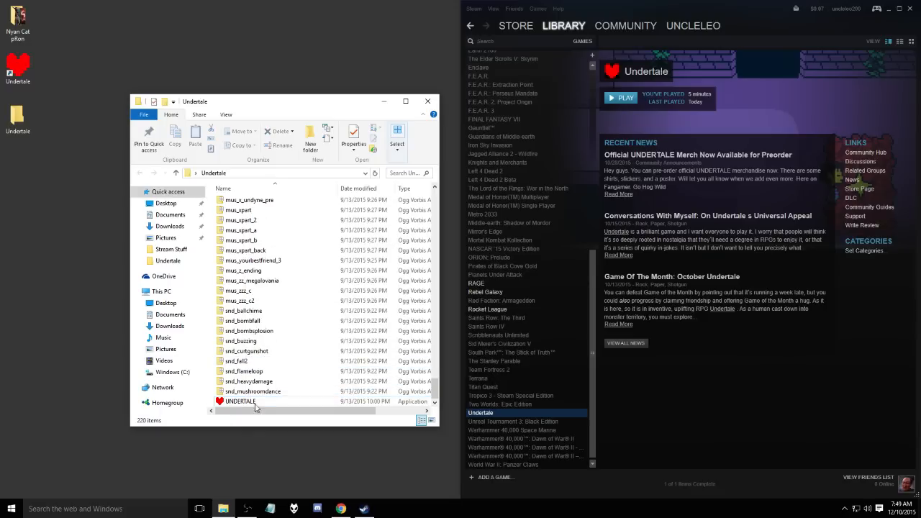
pyautogui.moveTo(245, 401)
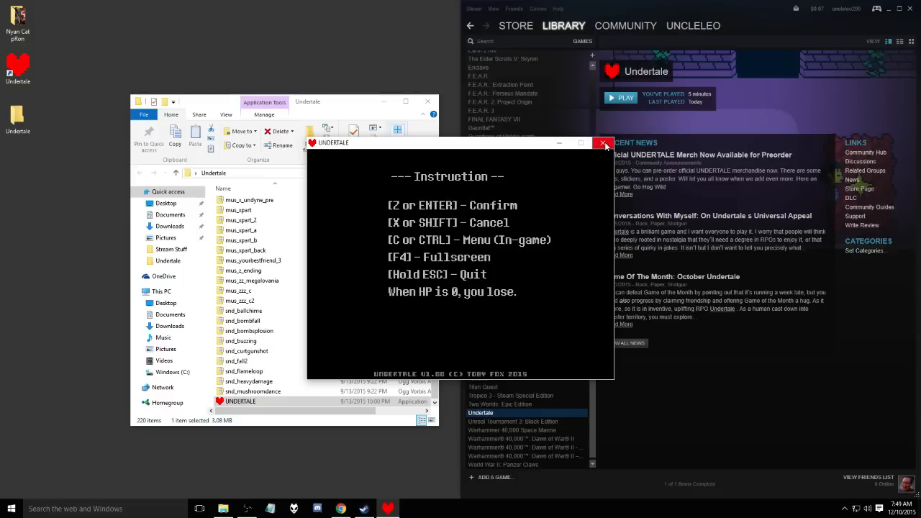
pyautogui.moveTo(602, 143)
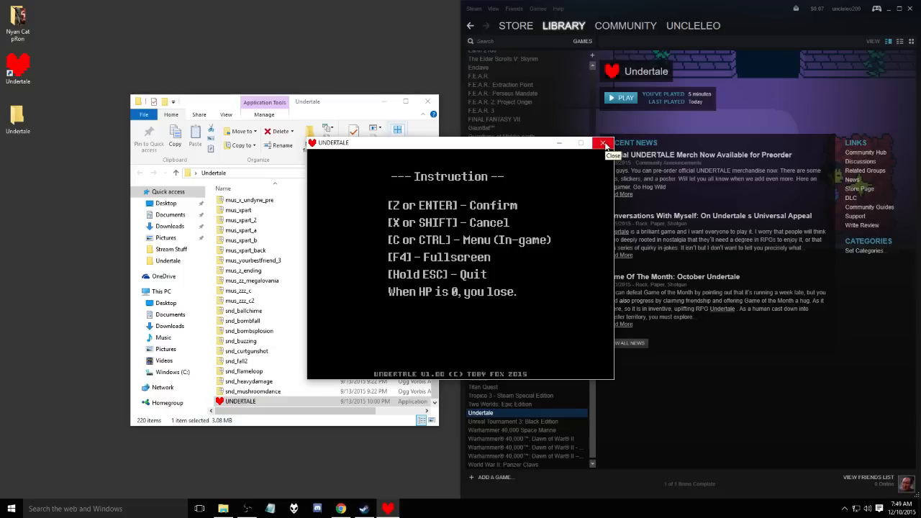
# Quit the running game and close the Undertale folder window.
pyautogui.click(603, 142)
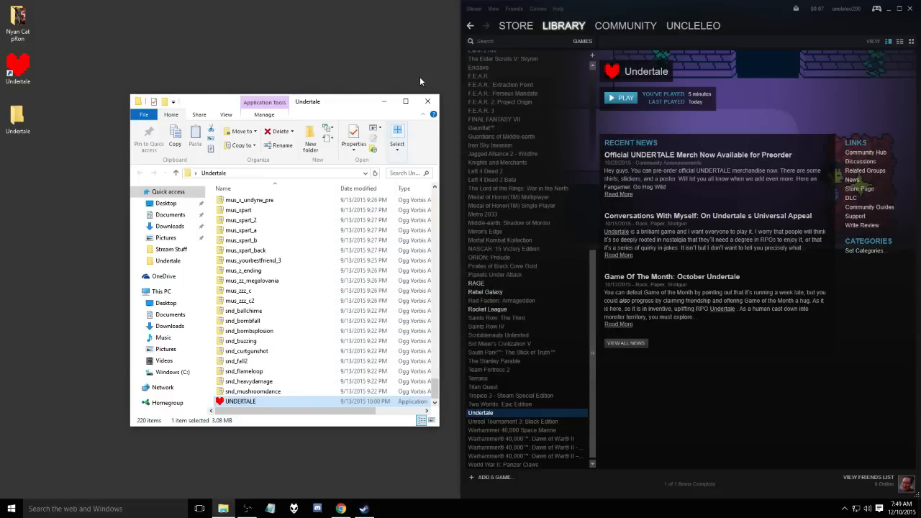
pyautogui.moveTo(428, 102)
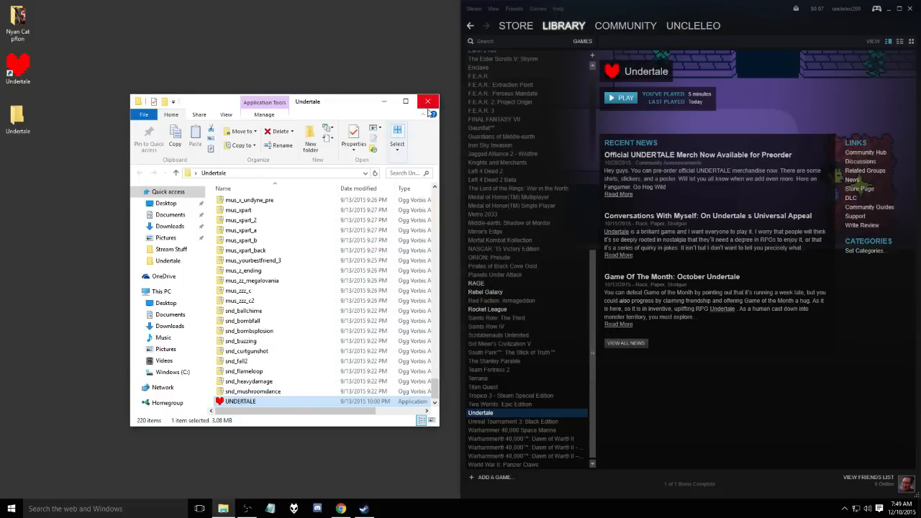
pyautogui.click(428, 101)
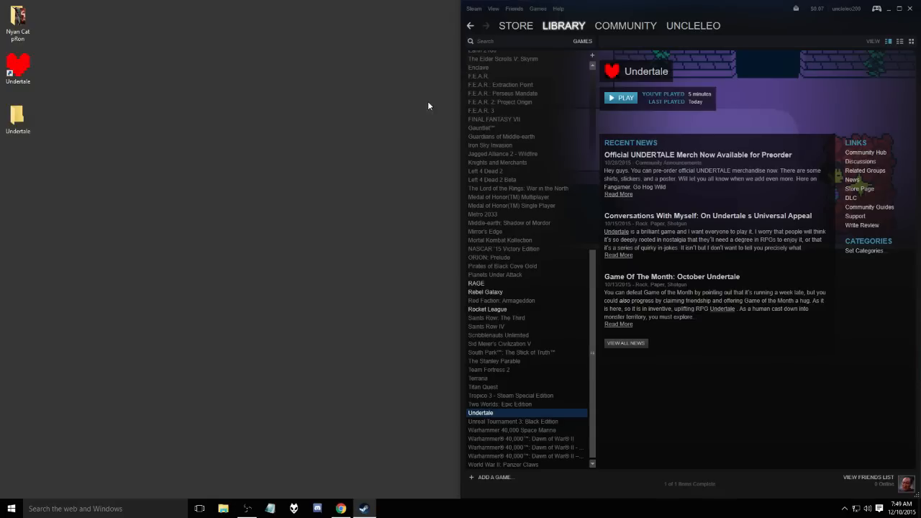